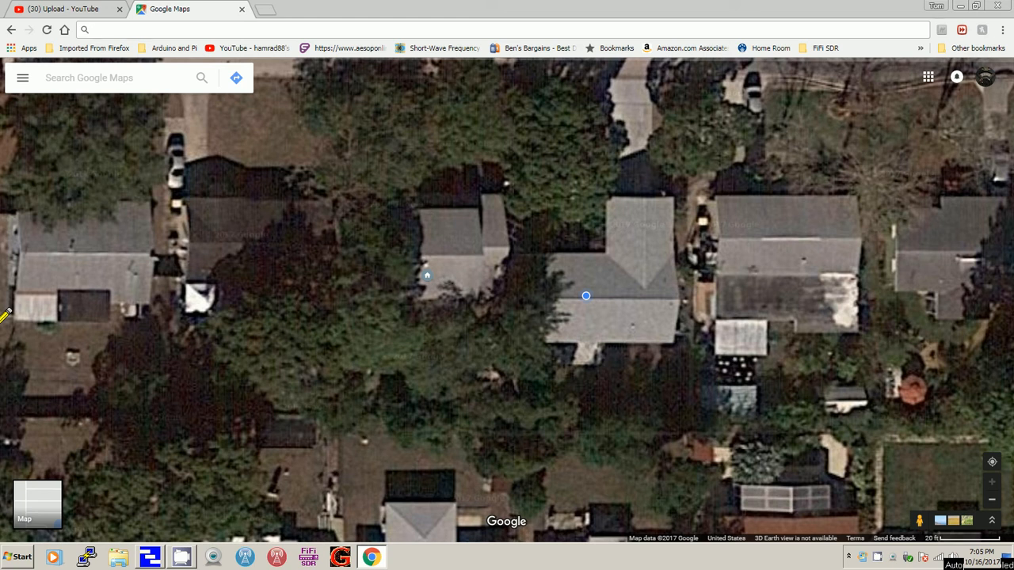
mouse_move(38, 313)
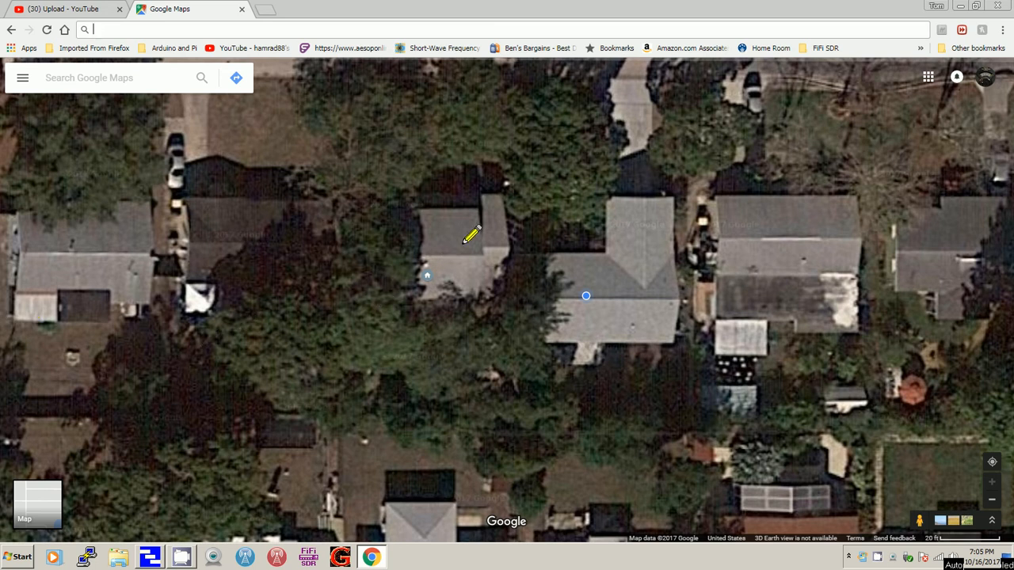
mouse_move(450, 267)
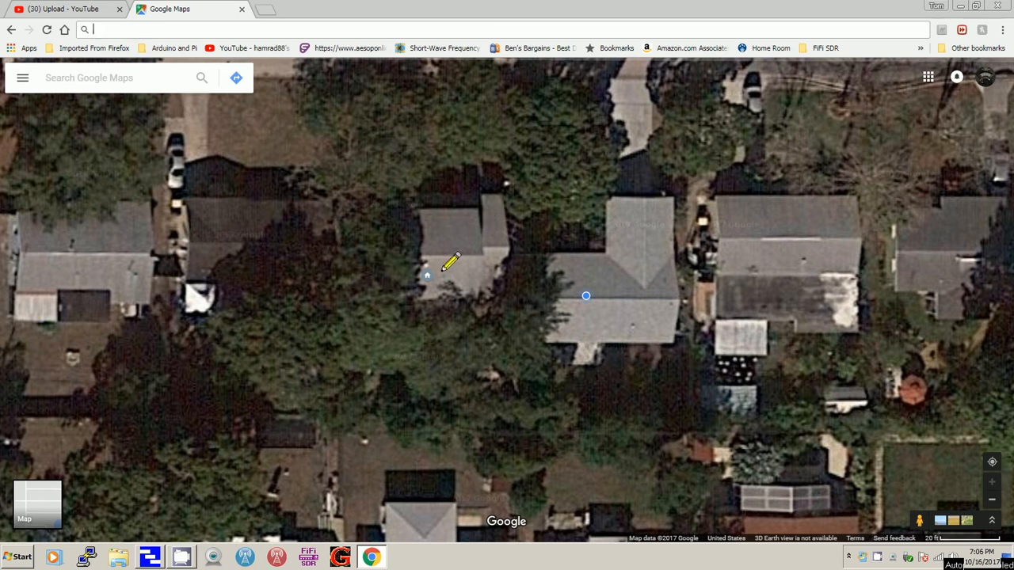
mouse_move(495, 247)
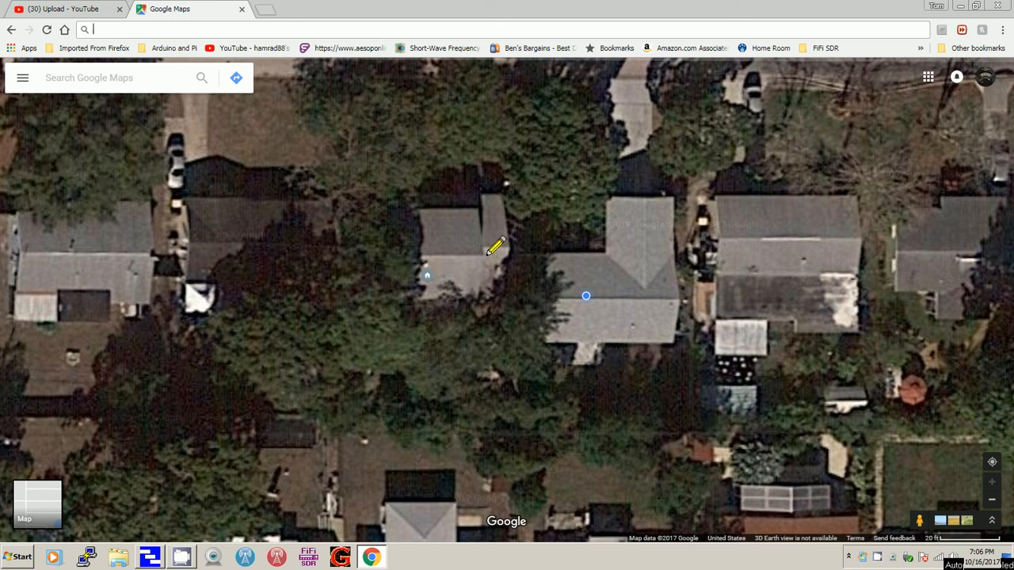
mouse_move(504, 235)
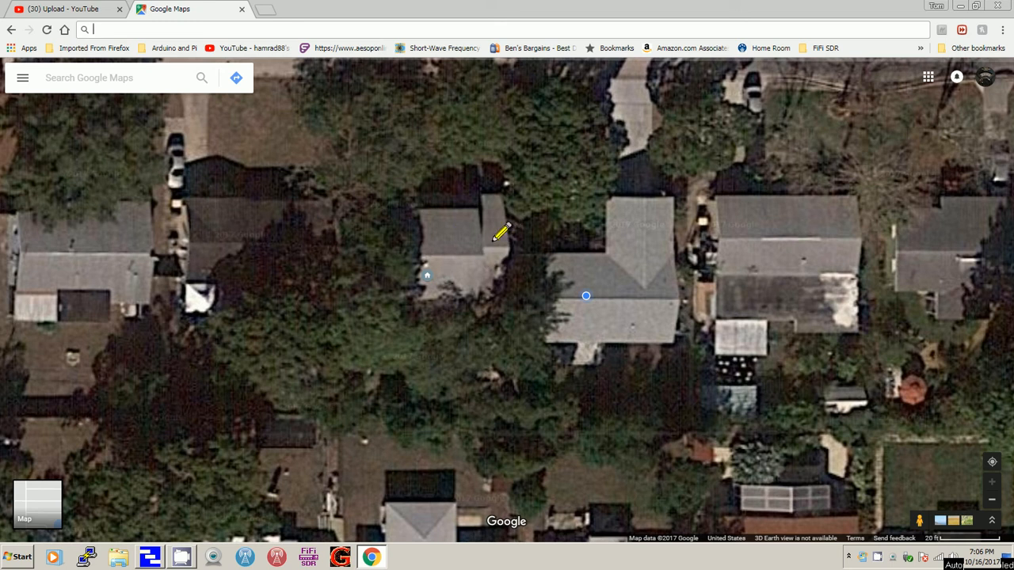
mouse_move(505, 221)
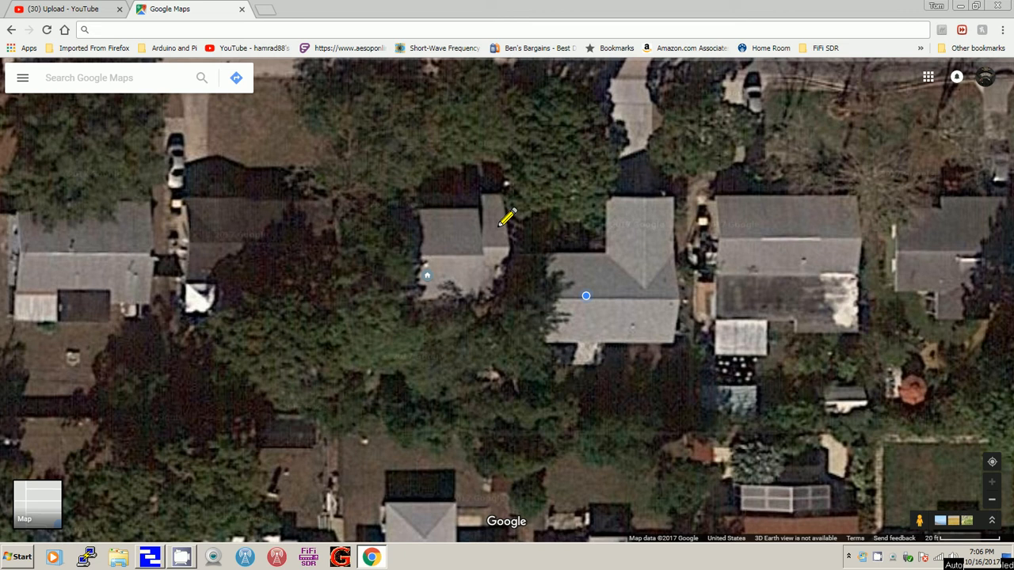
Switch to PC Host V to view the Slinky 1 sweep from 3 to 30 MHz.
click(92, 28)
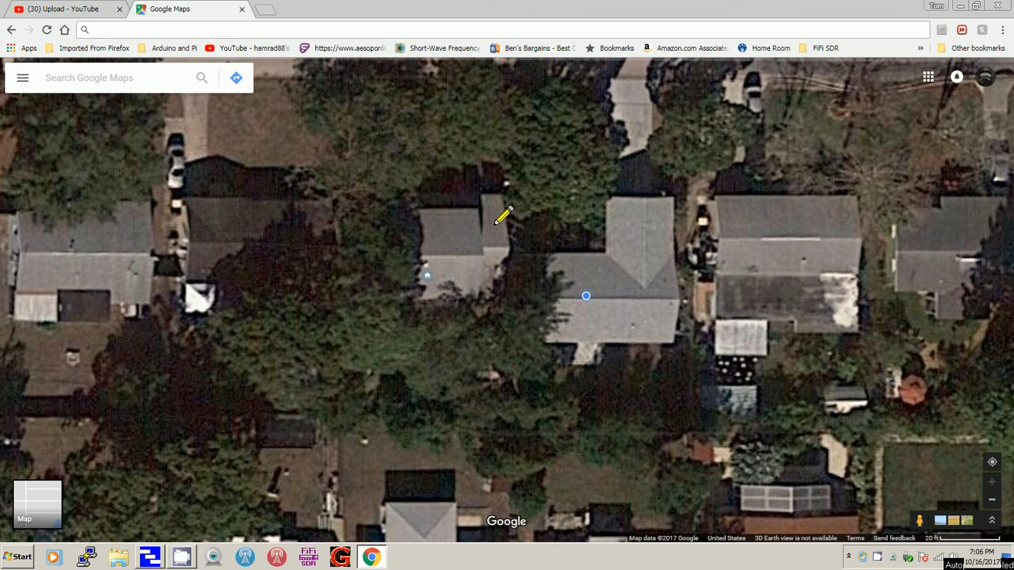
mouse_move(396, 162)
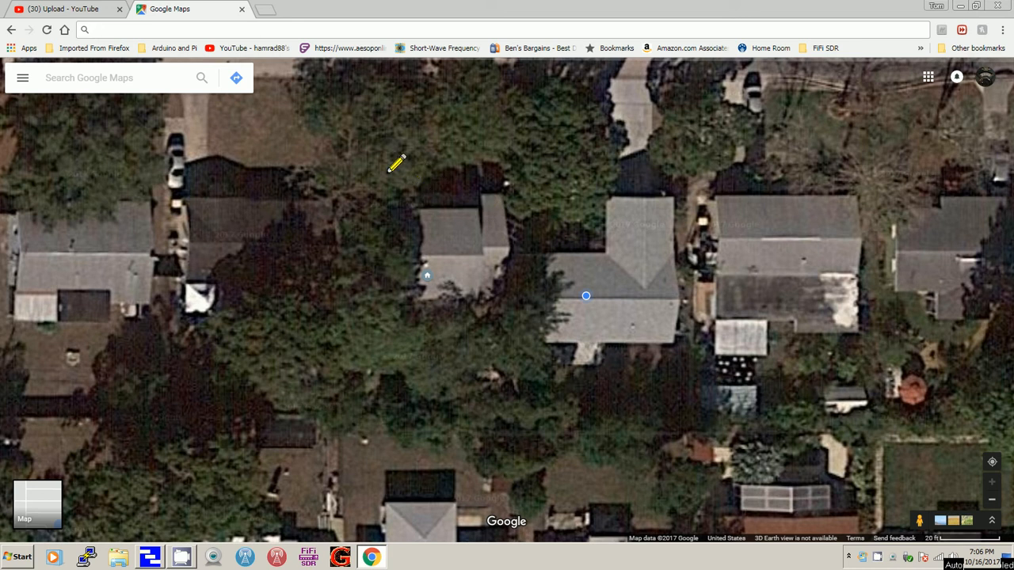
mouse_move(467, 199)
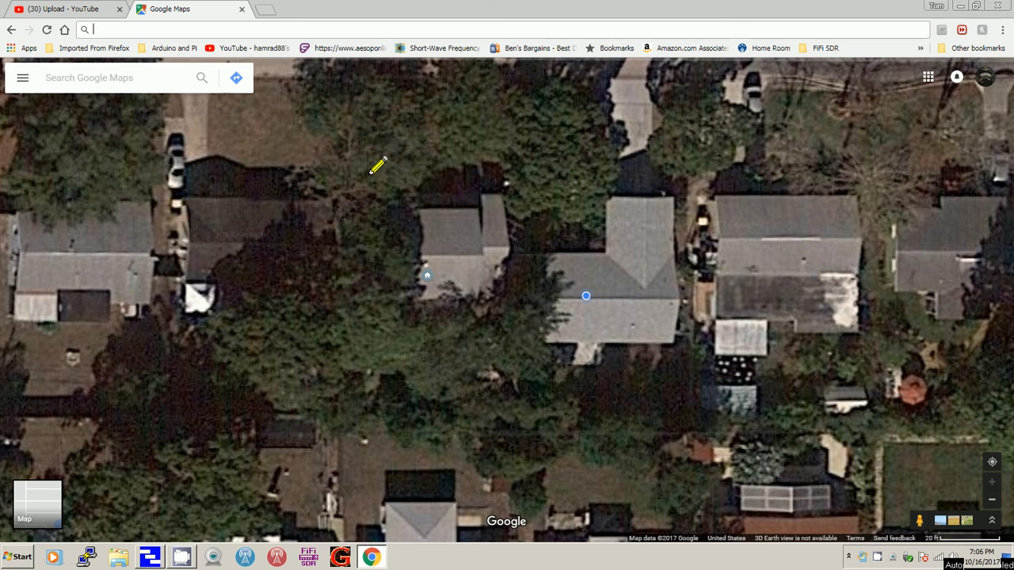
mouse_move(428, 164)
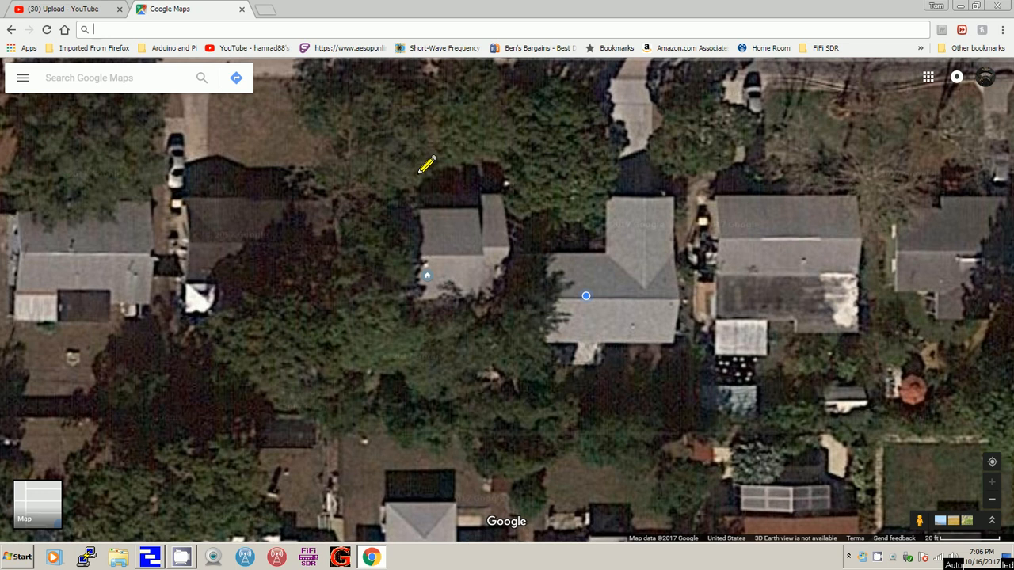
mouse_move(409, 141)
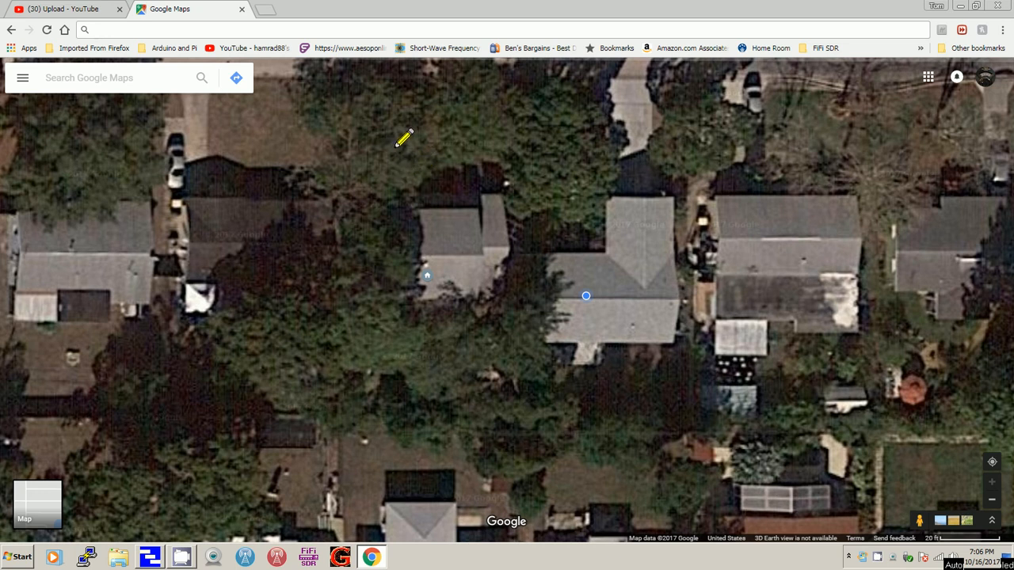
mouse_move(452, 182)
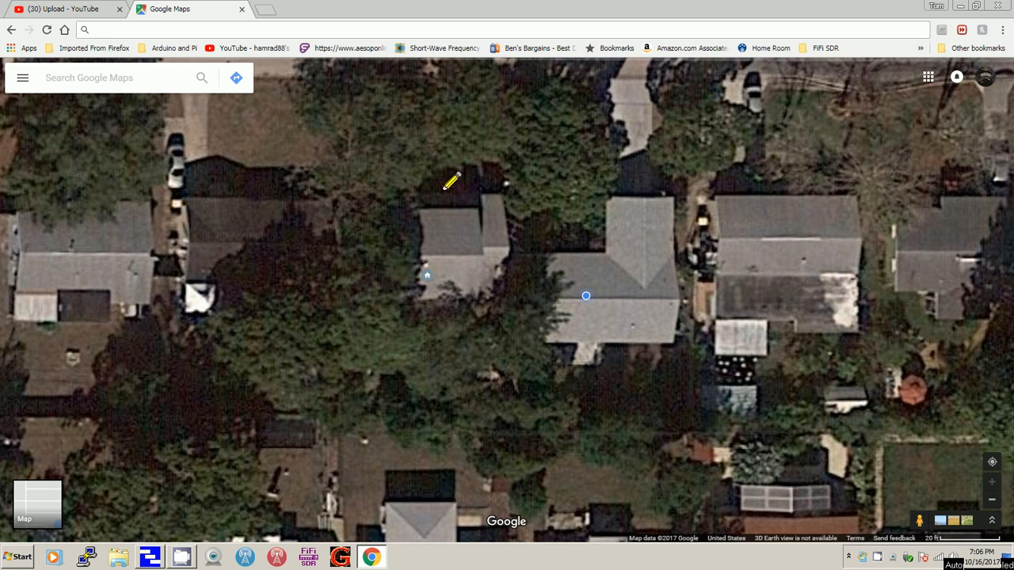
mouse_move(494, 204)
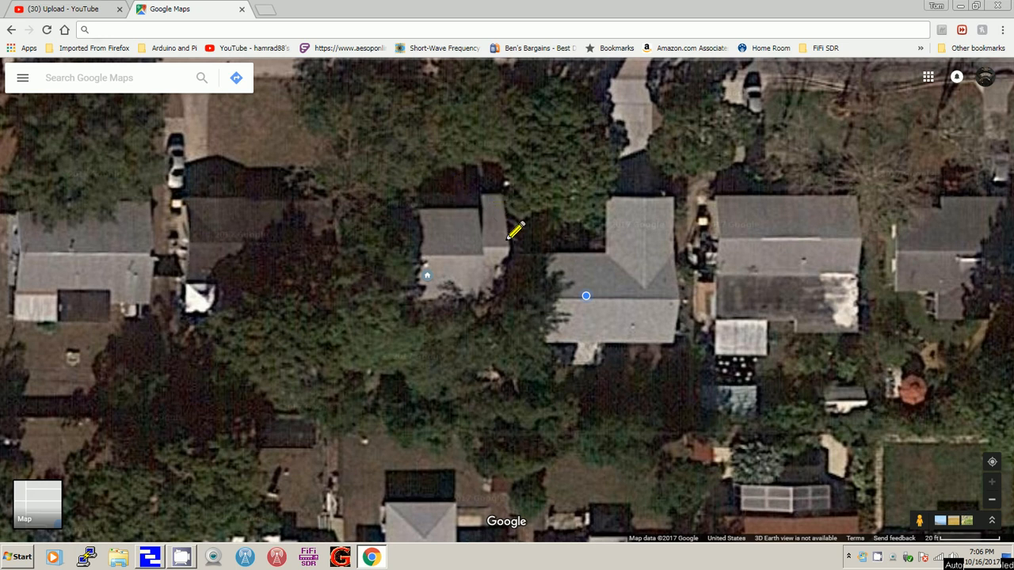
mouse_move(542, 276)
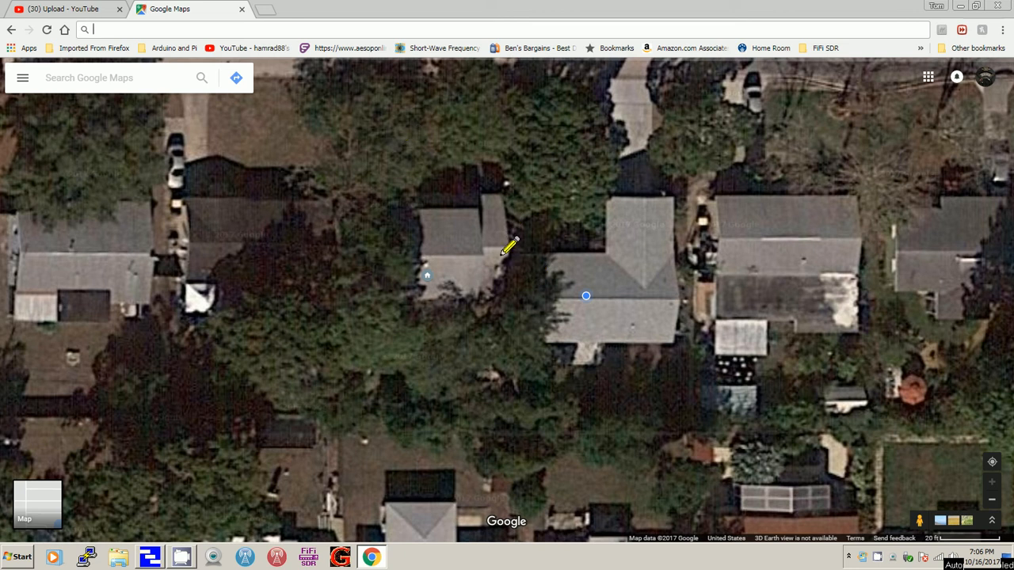
mouse_move(500, 198)
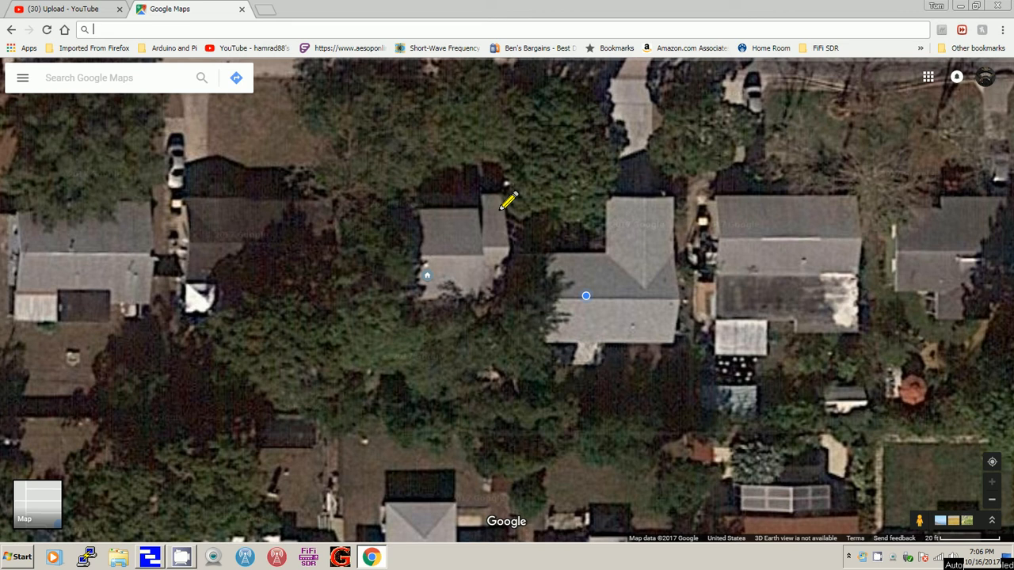
mouse_move(501, 204)
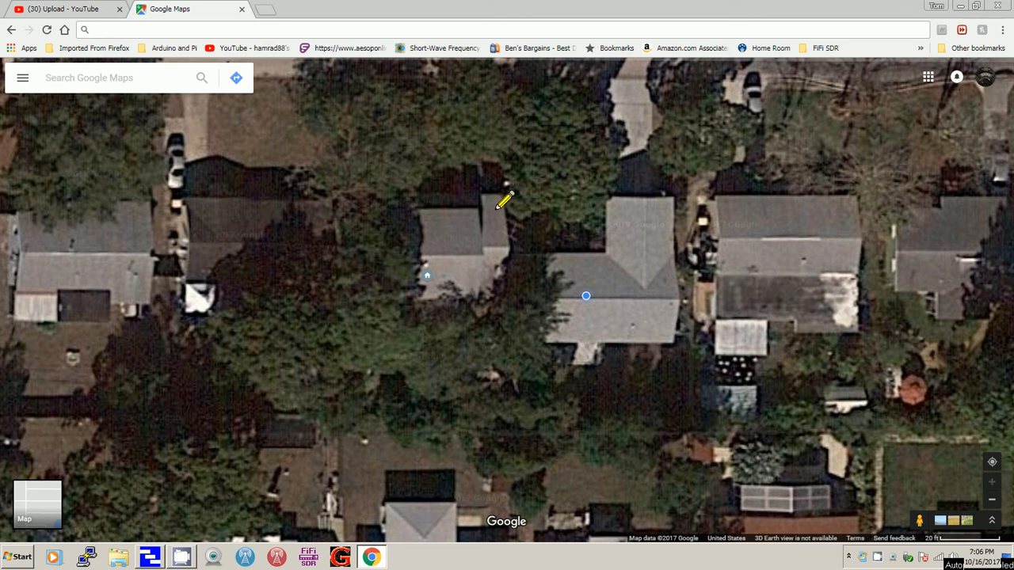
mouse_move(498, 213)
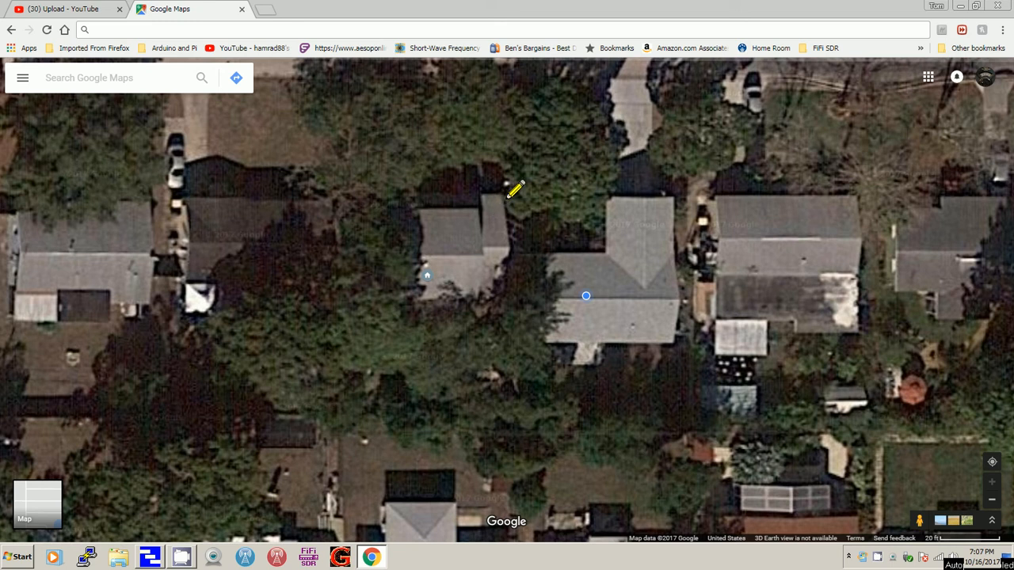
mouse_move(538, 161)
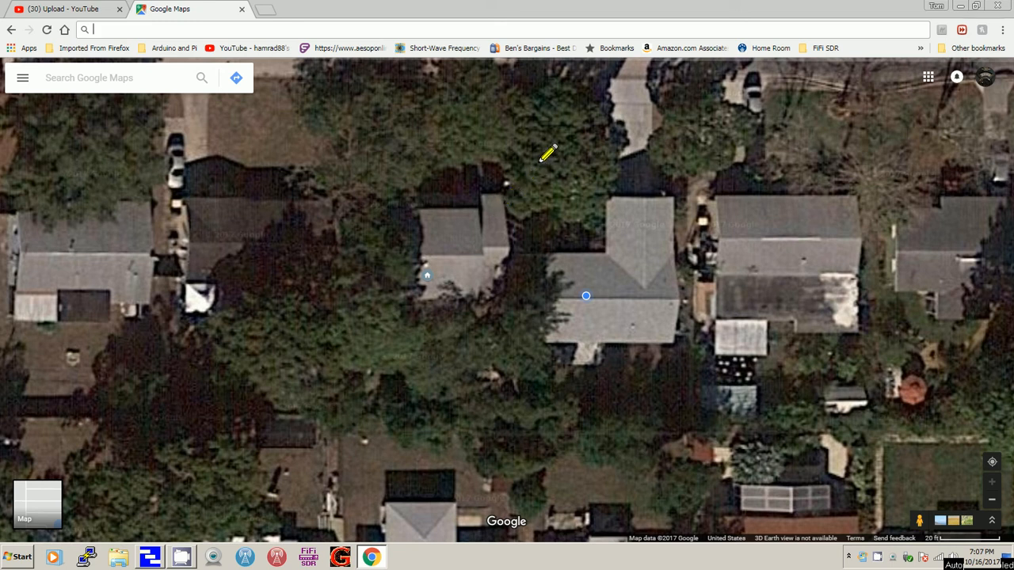
mouse_move(555, 157)
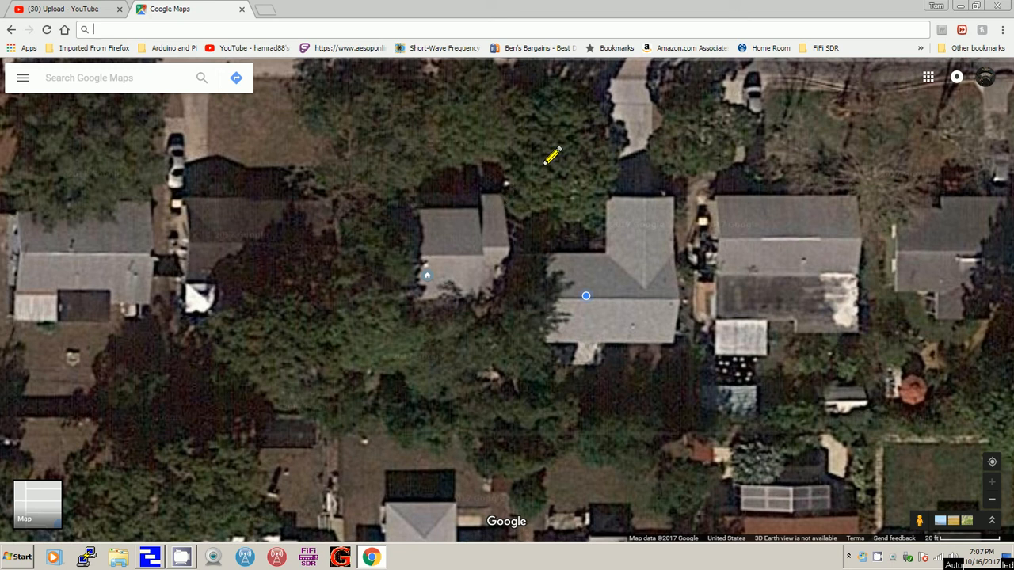
mouse_move(488, 174)
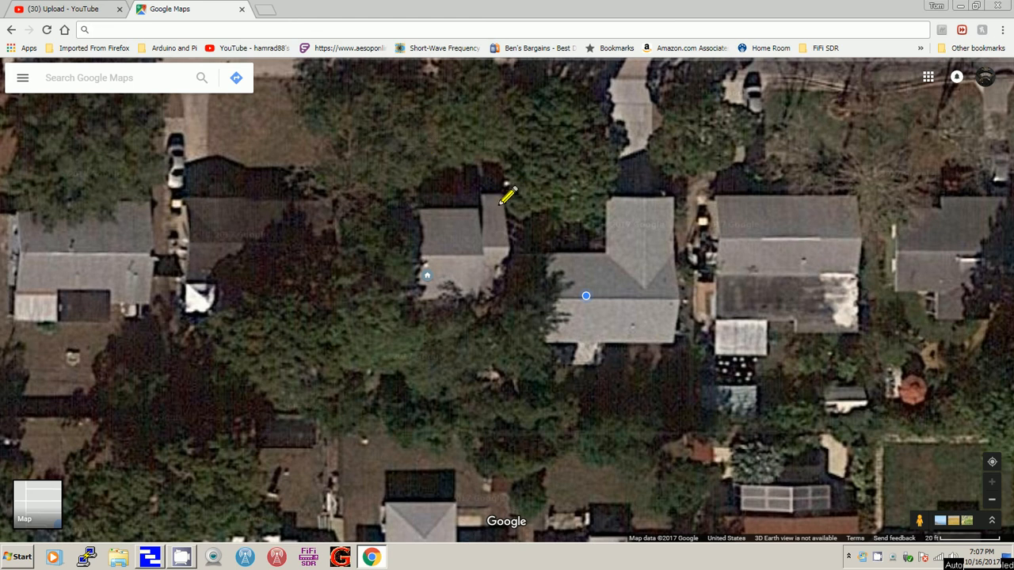
mouse_move(526, 214)
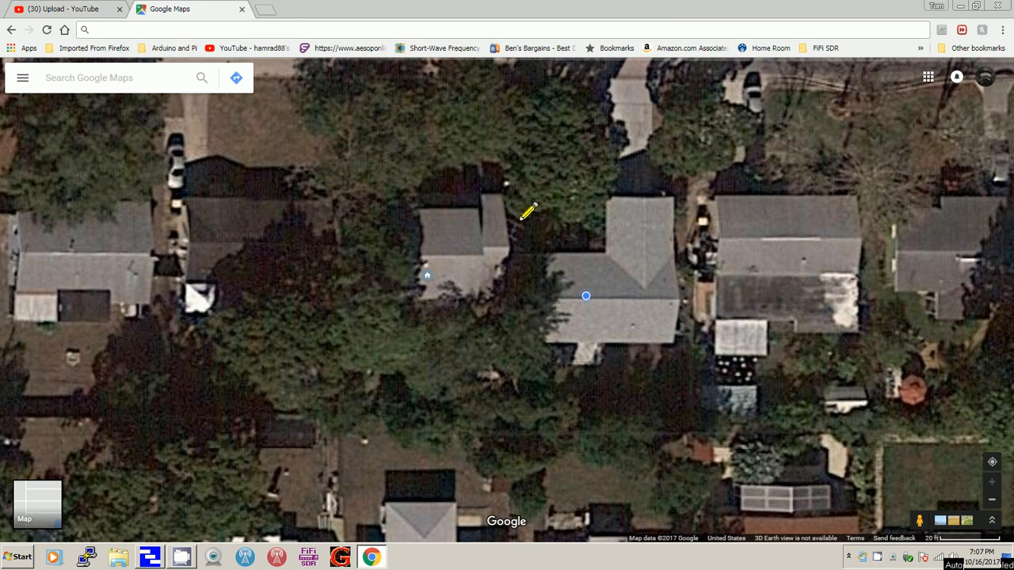
mouse_move(519, 214)
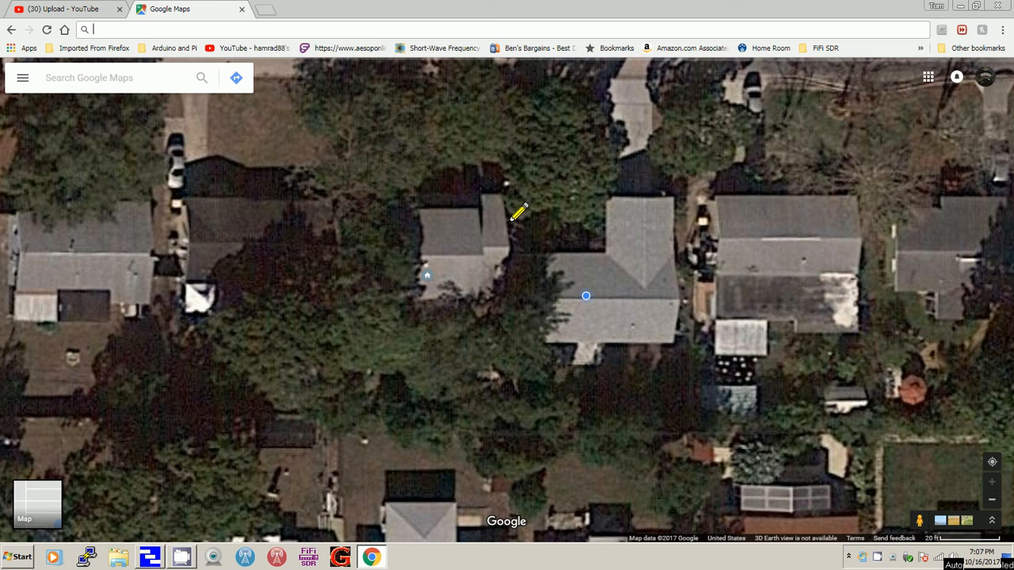
mouse_move(214, 461)
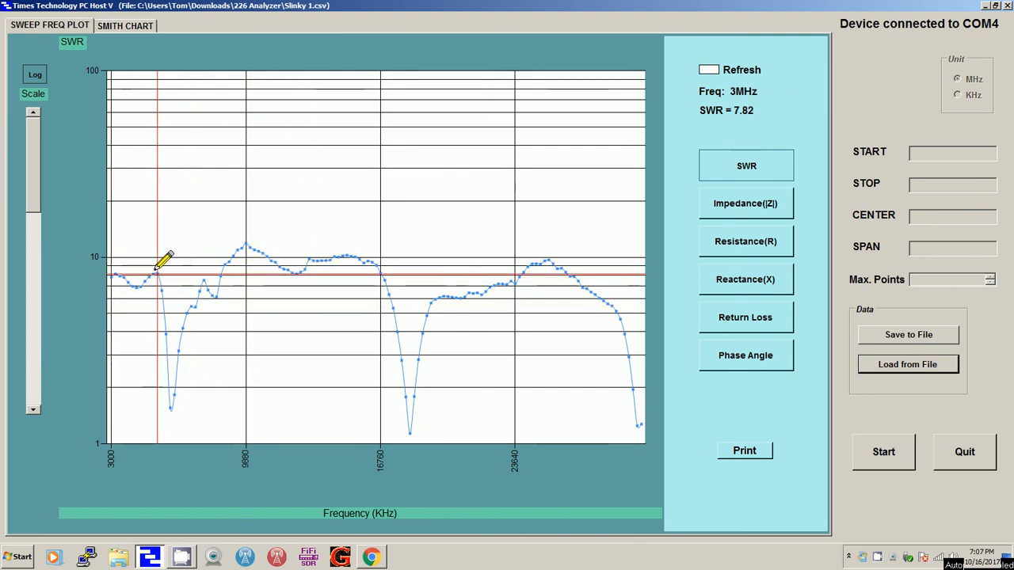
mouse_move(392, 273)
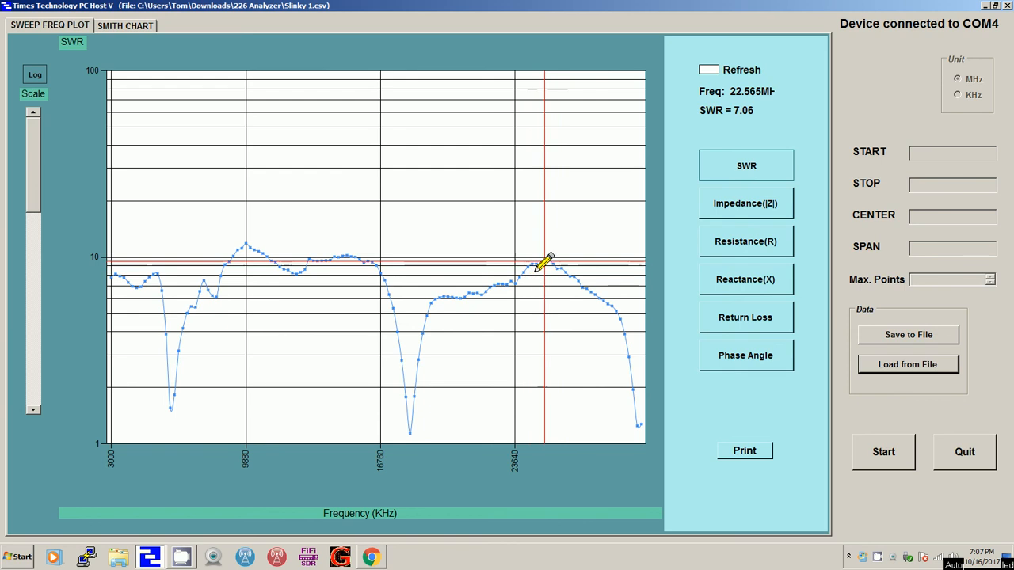
mouse_move(546, 261)
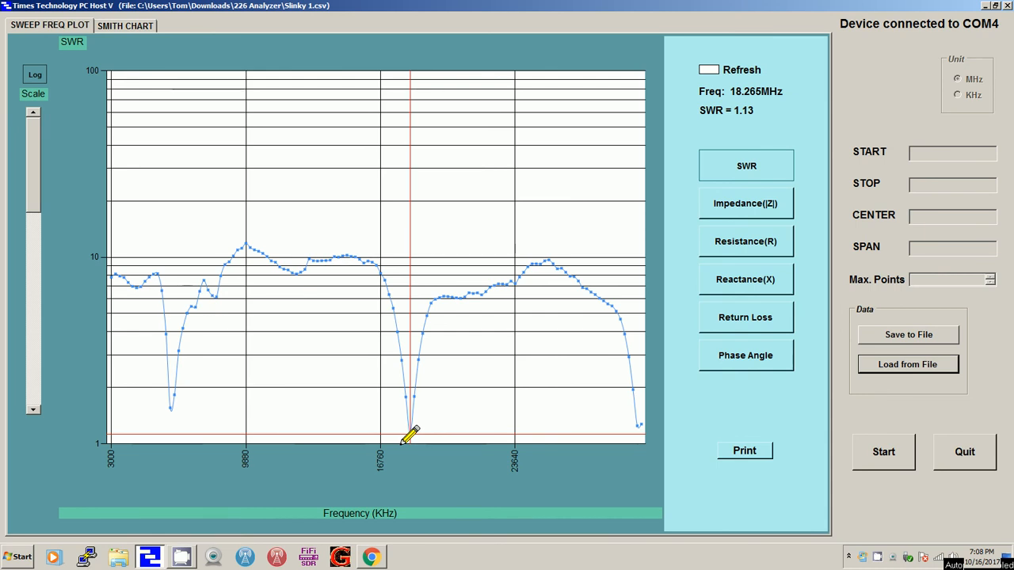
mouse_move(451, 420)
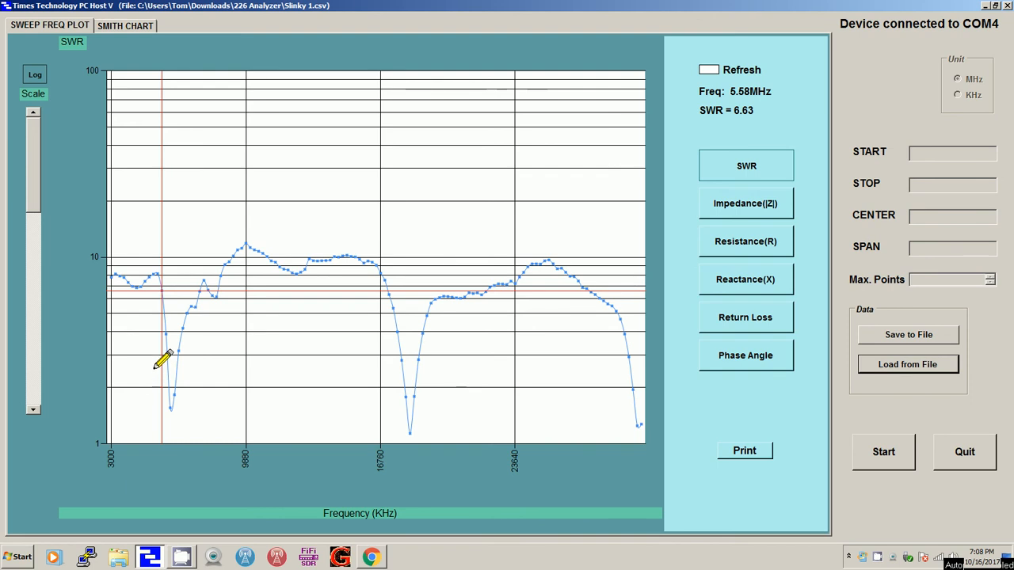
mouse_move(165, 333)
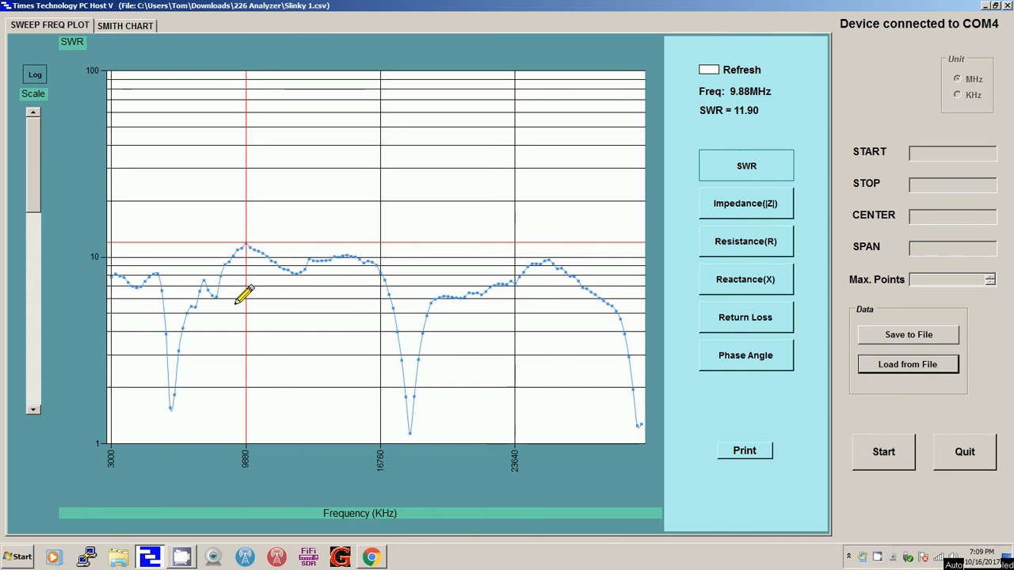
mouse_move(238, 304)
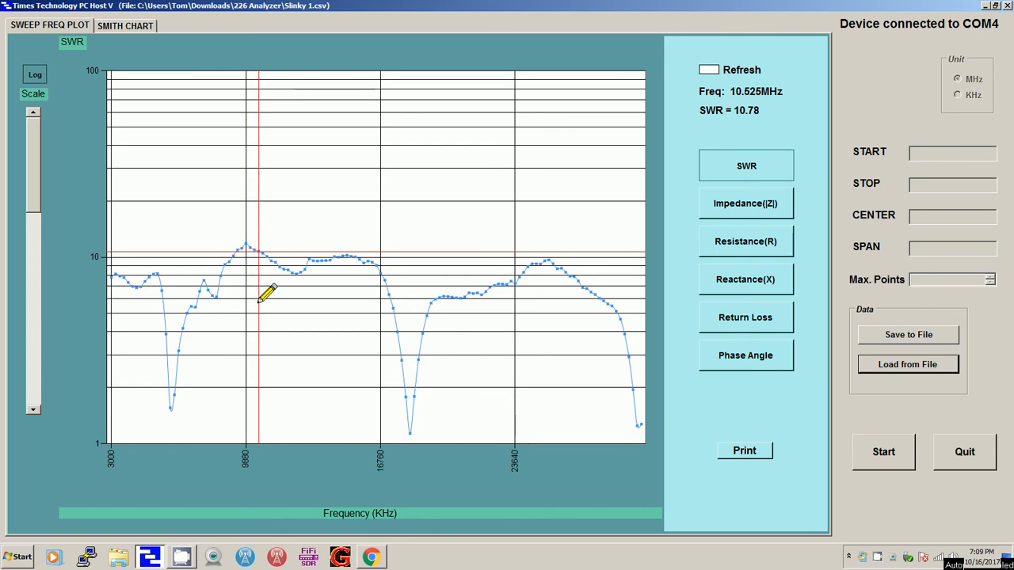
mouse_move(295, 295)
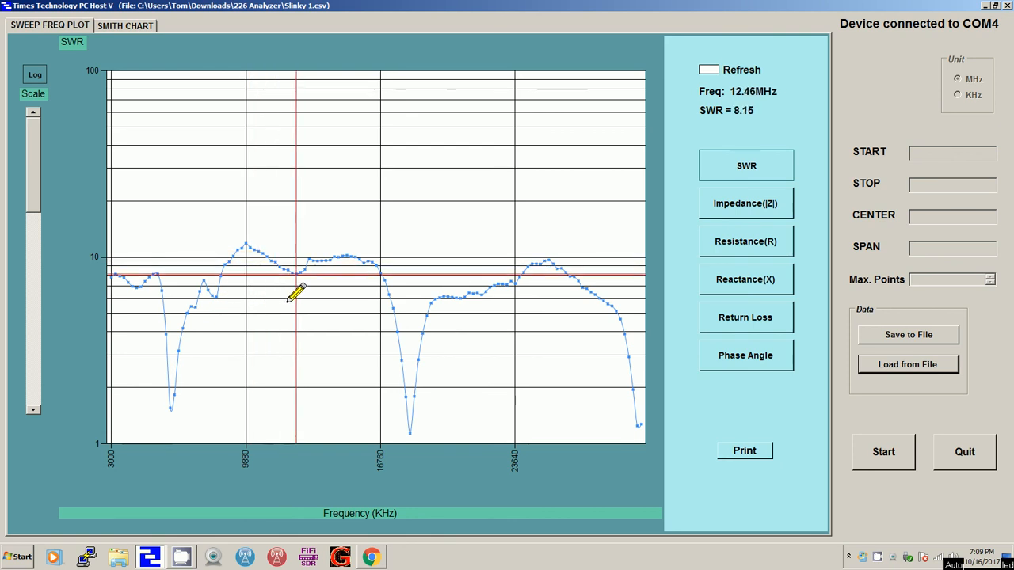
mouse_move(388, 307)
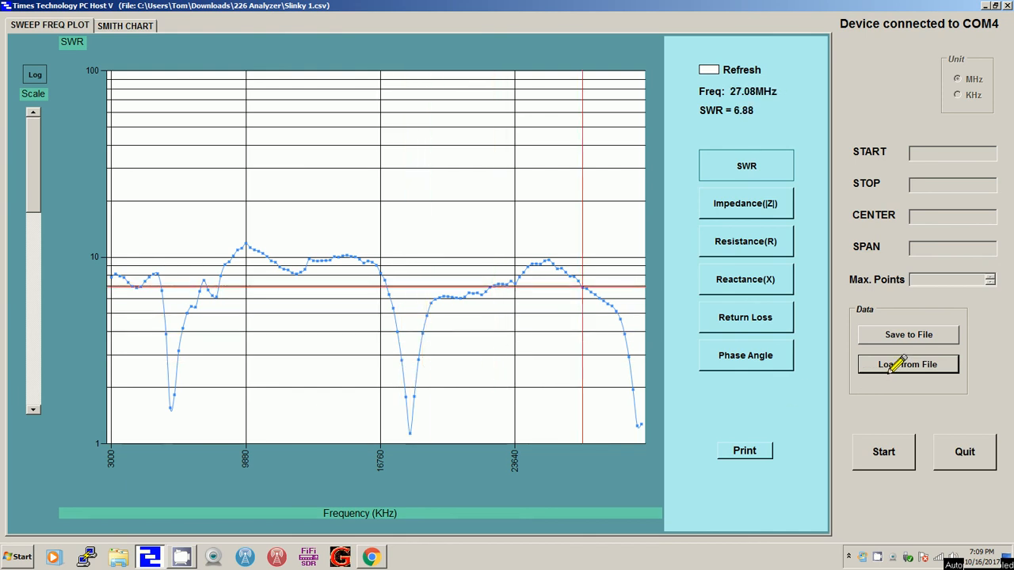
Start loading a saved sweep file and go to Recent Places for the 226 Analyzer folder.
click(908, 365)
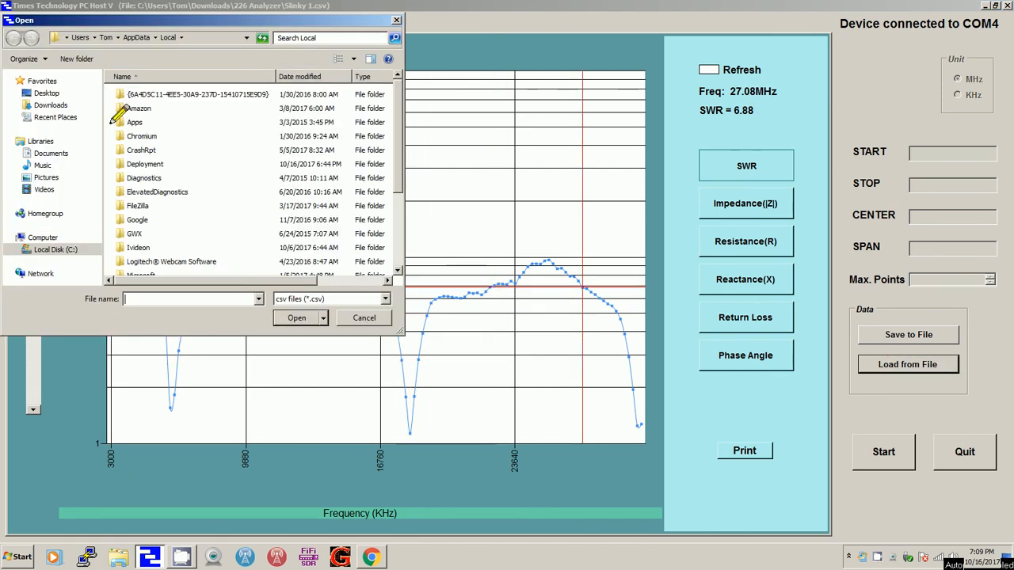
click(56, 118)
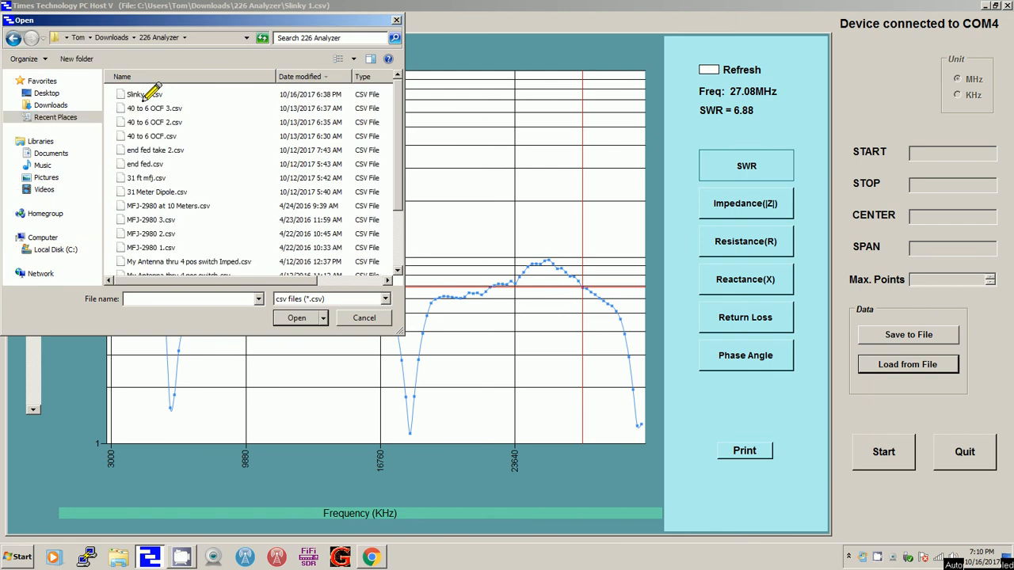
mouse_move(146, 178)
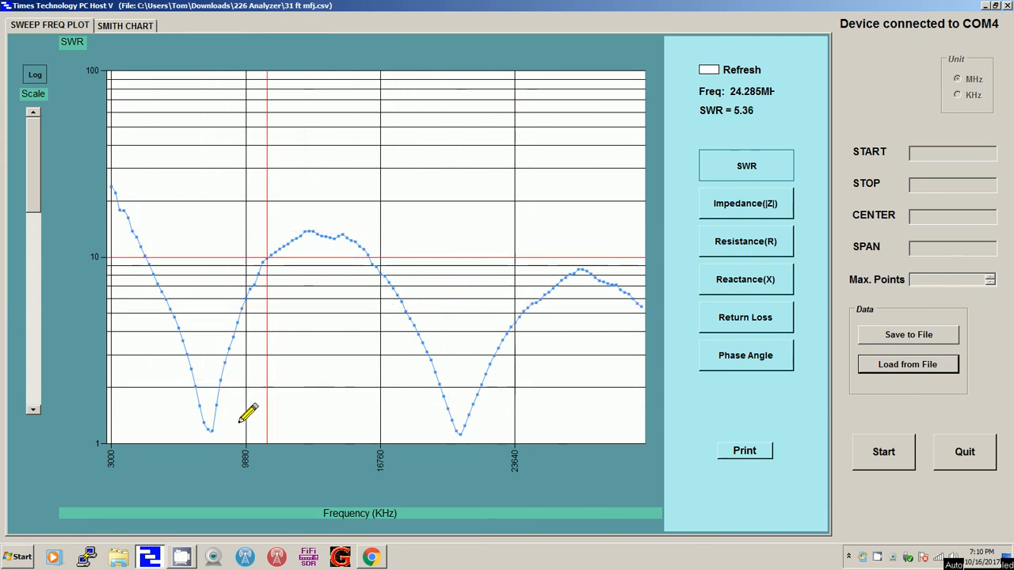
mouse_move(168, 352)
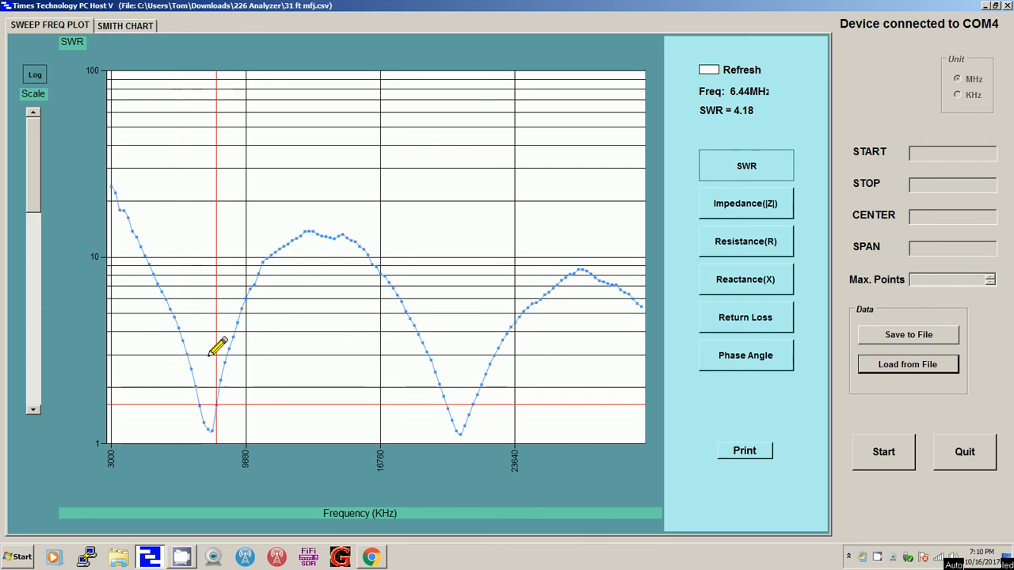
mouse_move(238, 331)
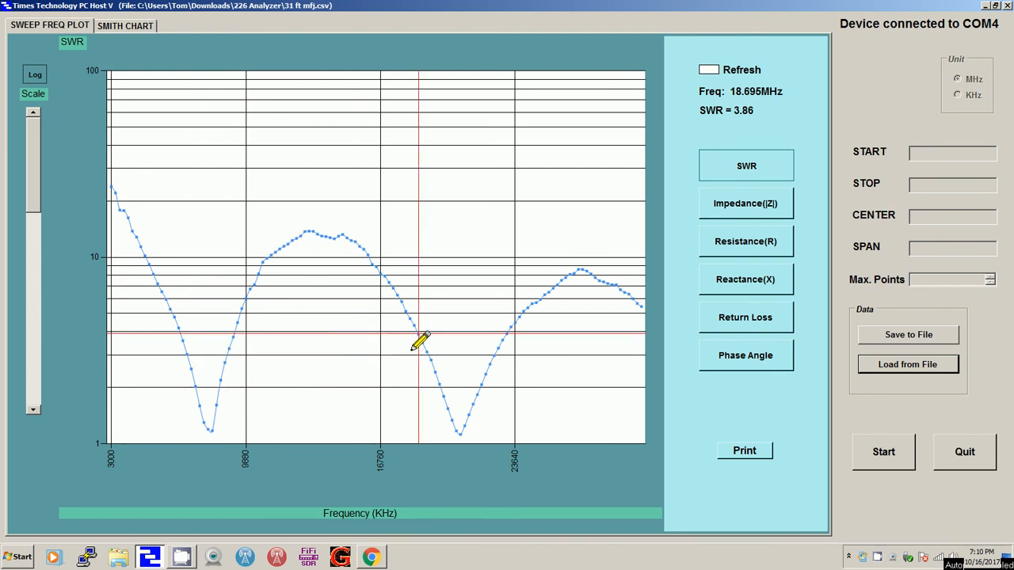
mouse_move(421, 345)
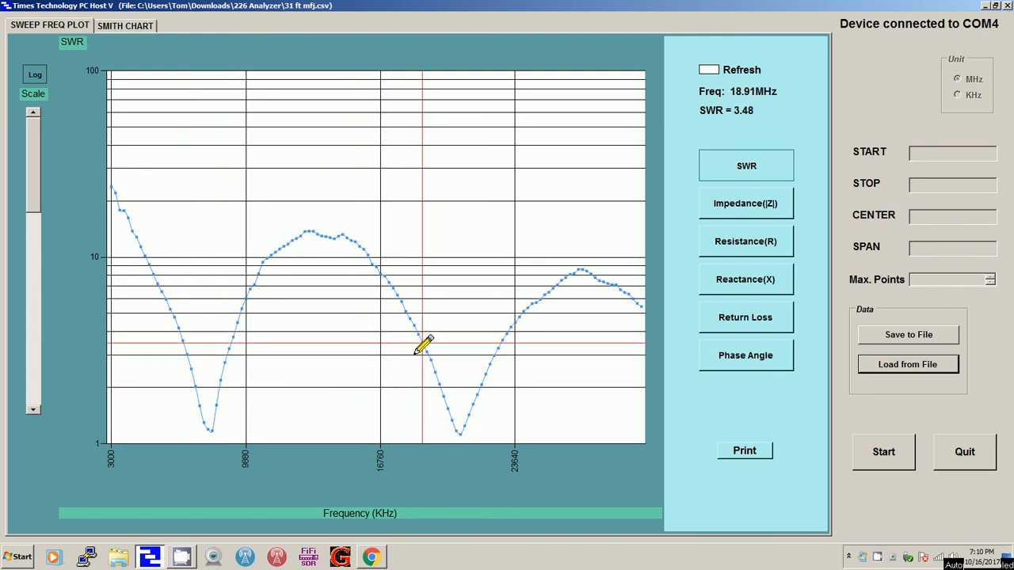
mouse_move(426, 347)
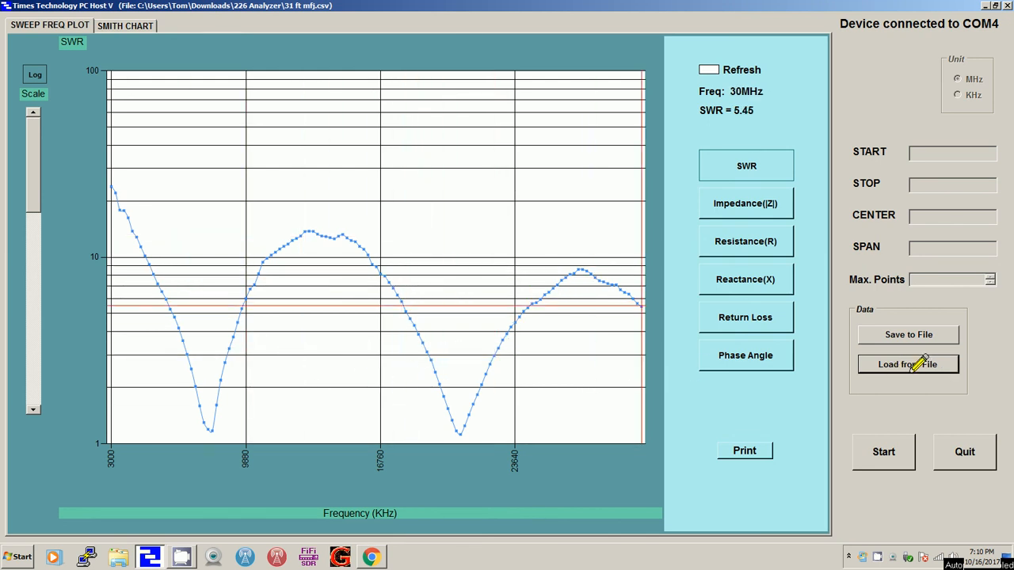
Load the 40 to 6 OCF 2.csv sweep into the SWR plot, replacing the MFJ curve.
click(908, 364)
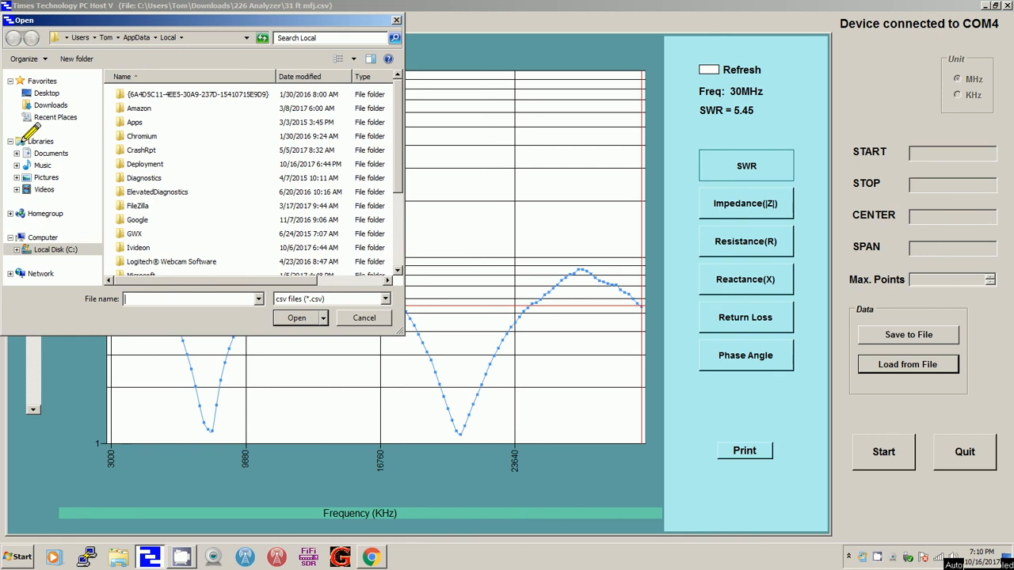
click(54, 117)
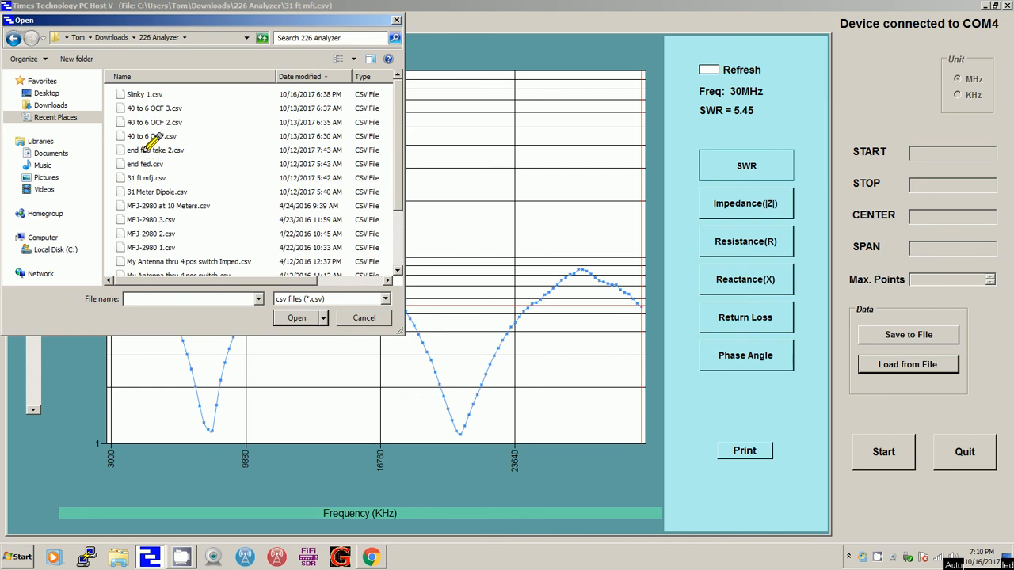
mouse_move(150, 137)
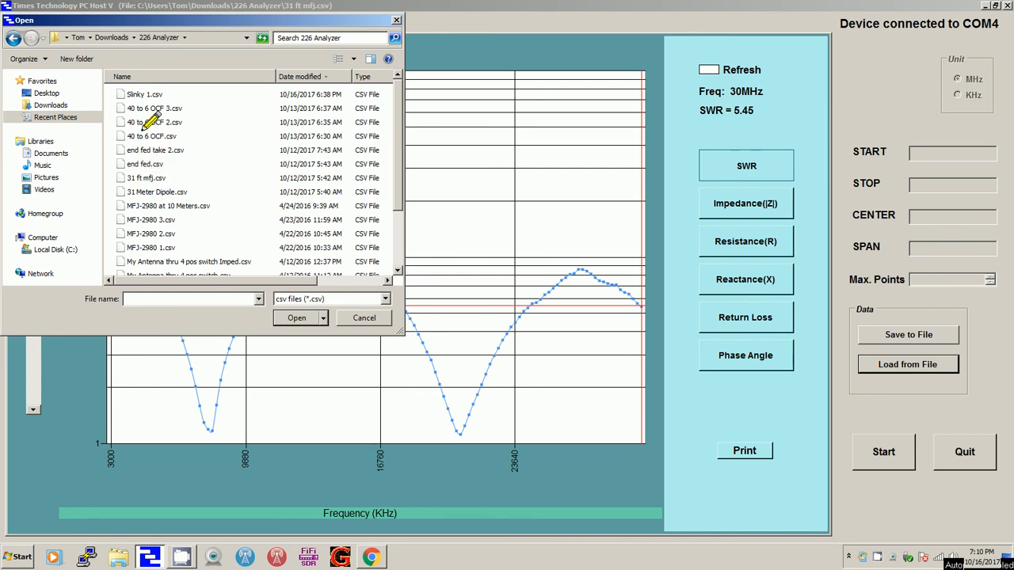
mouse_move(151, 122)
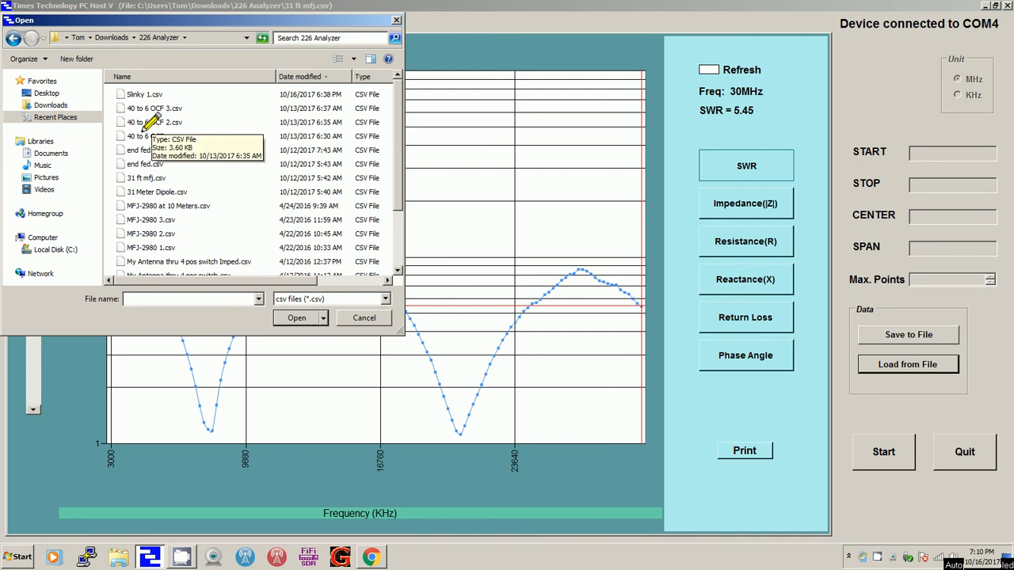
click(155, 122)
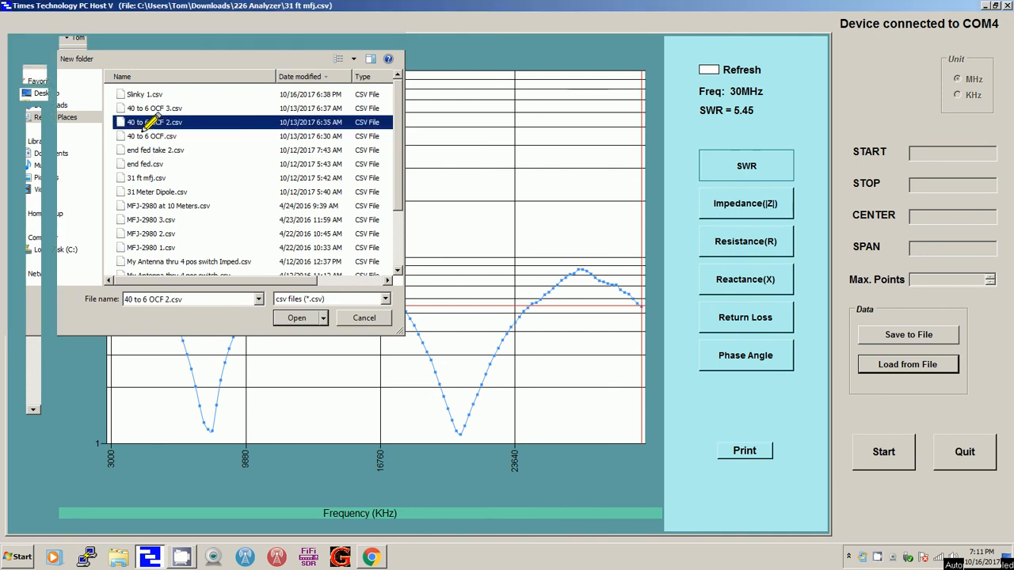
click(296, 317)
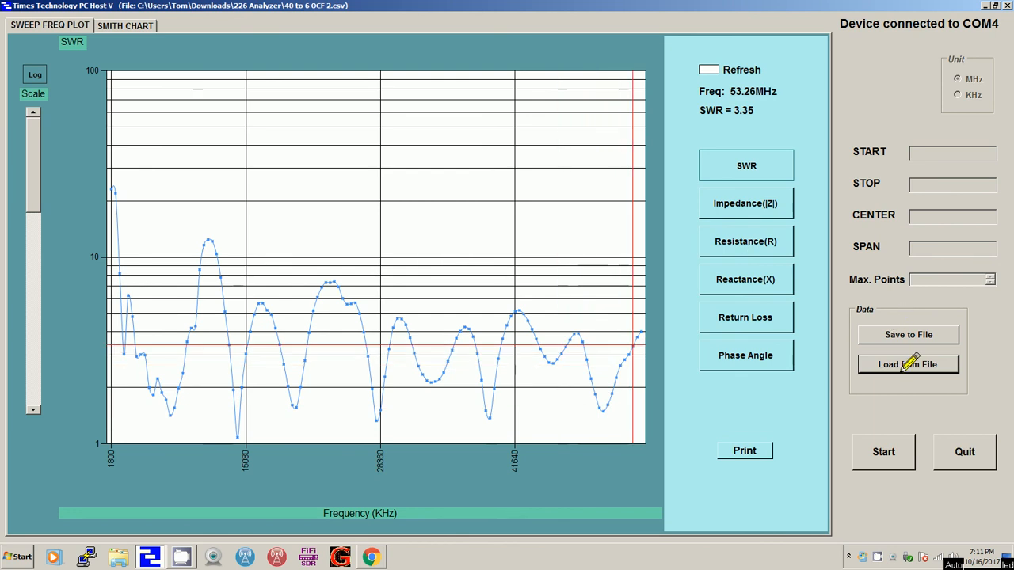
Start another file load and browse into the 226 Analyzer folder via Recent Places.
click(908, 364)
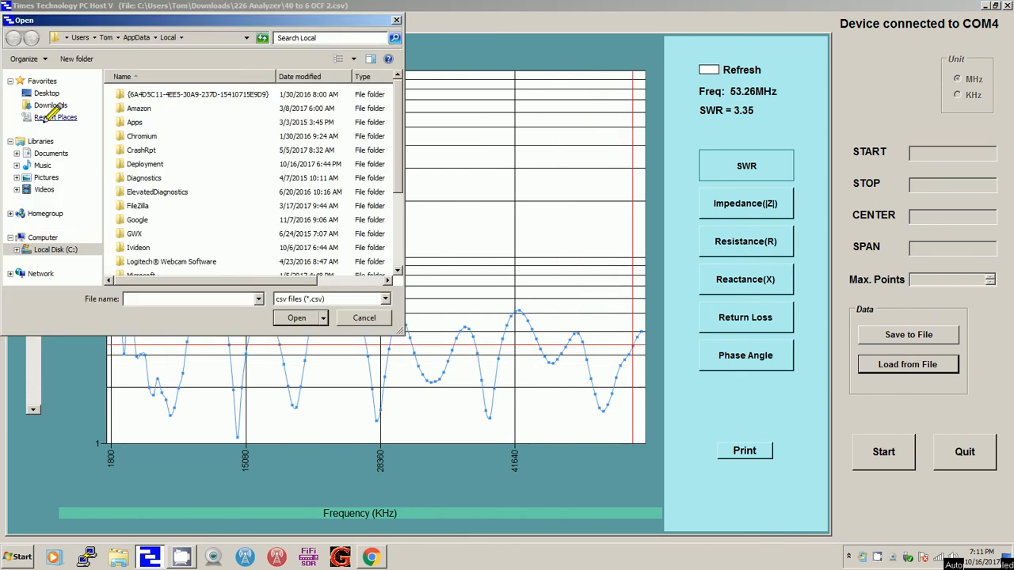
click(55, 117)
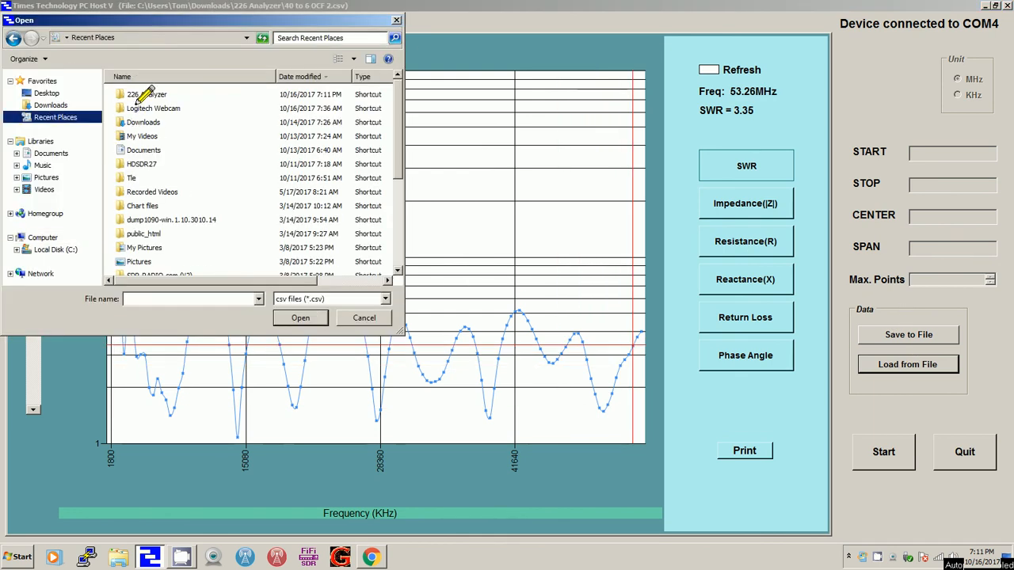
double_click(146, 94)
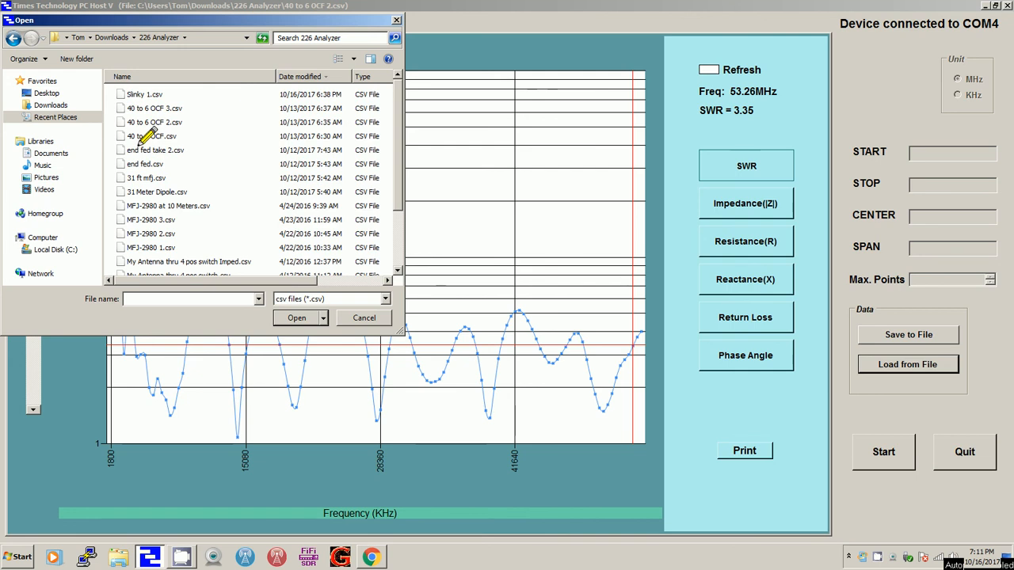
Load 40 to 6 OCF.csv into the plot and move the marker along the SWR curve.
click(296, 316)
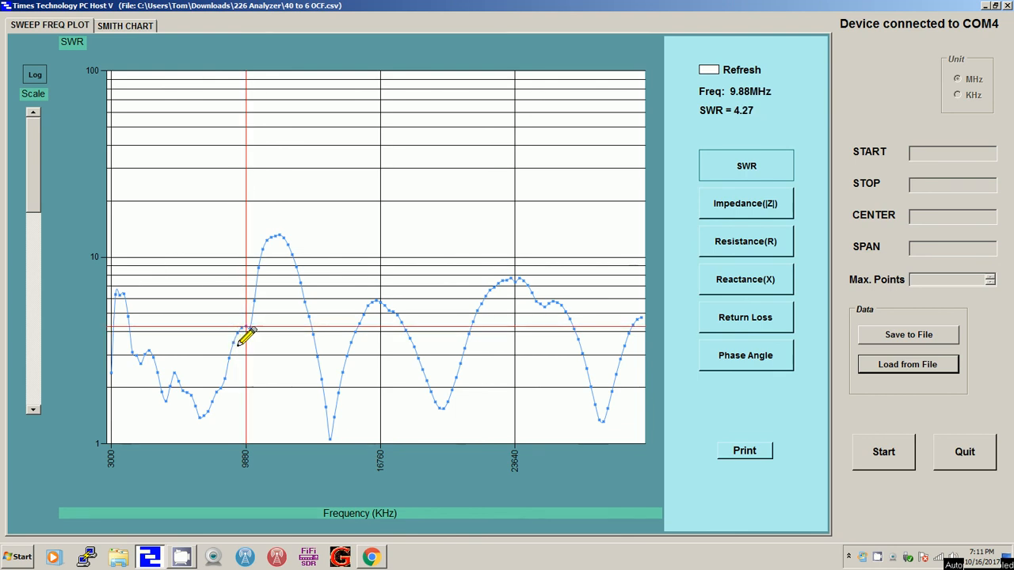
mouse_move(251, 334)
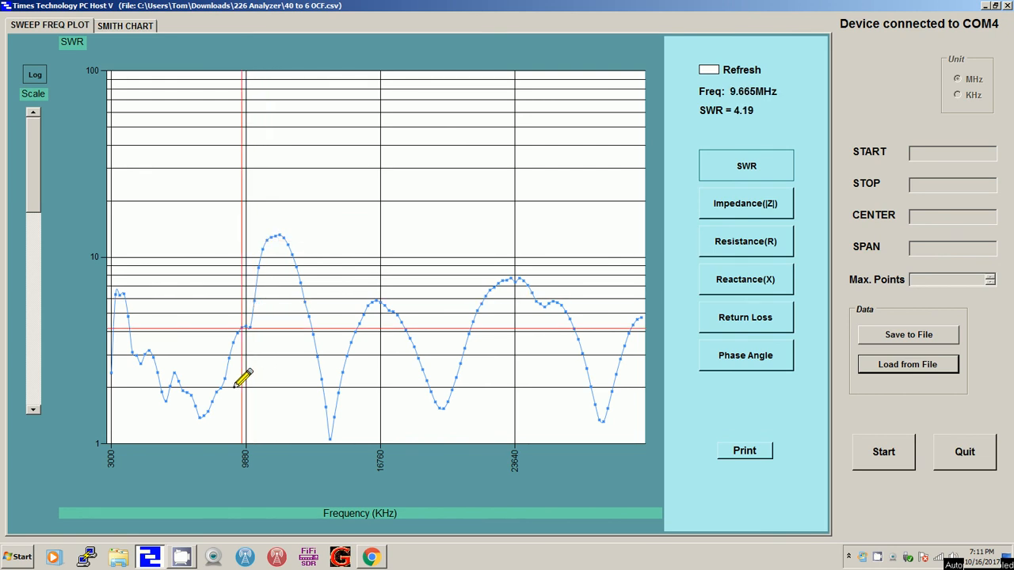
mouse_move(240, 380)
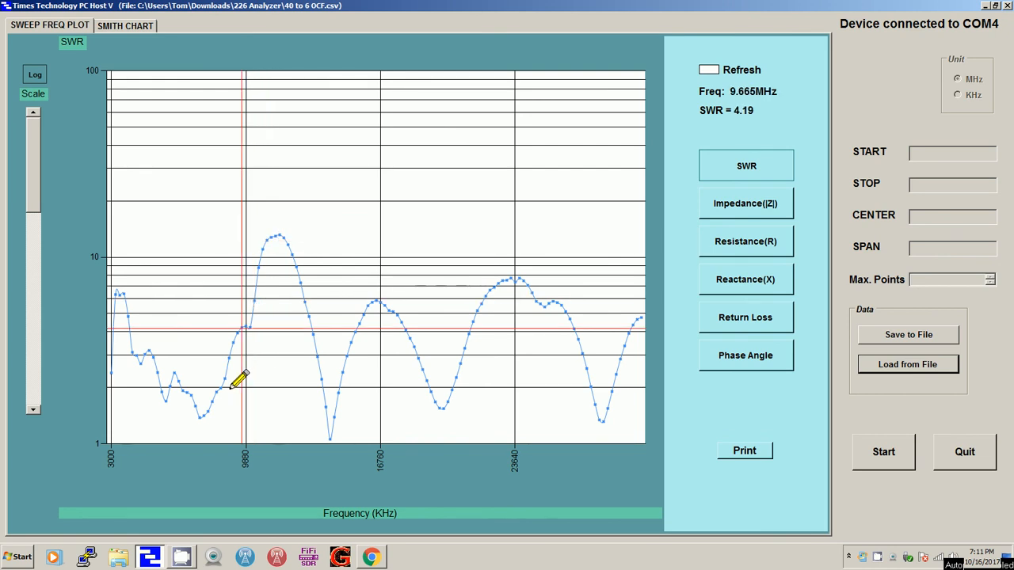
mouse_move(238, 385)
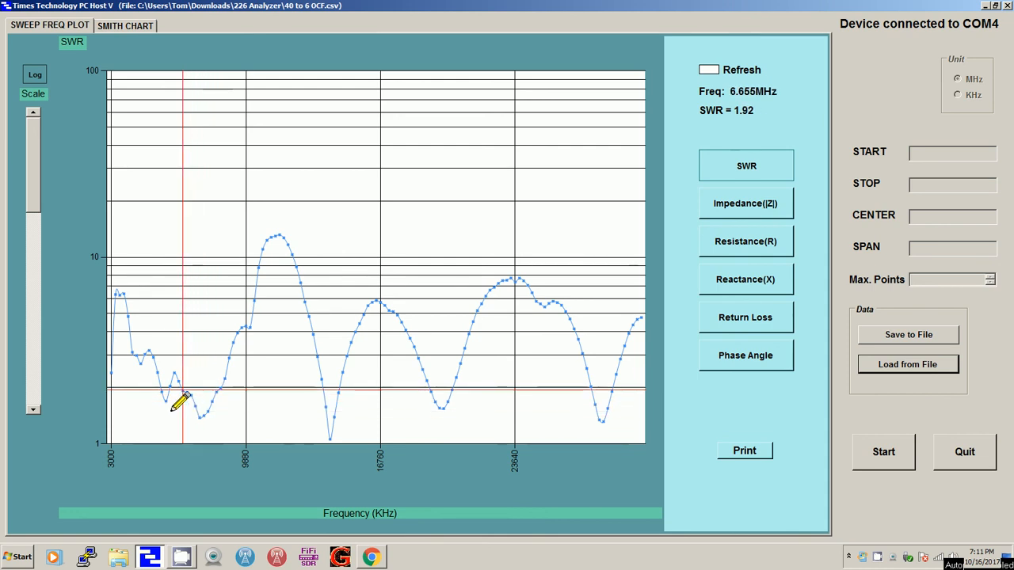
mouse_move(214, 409)
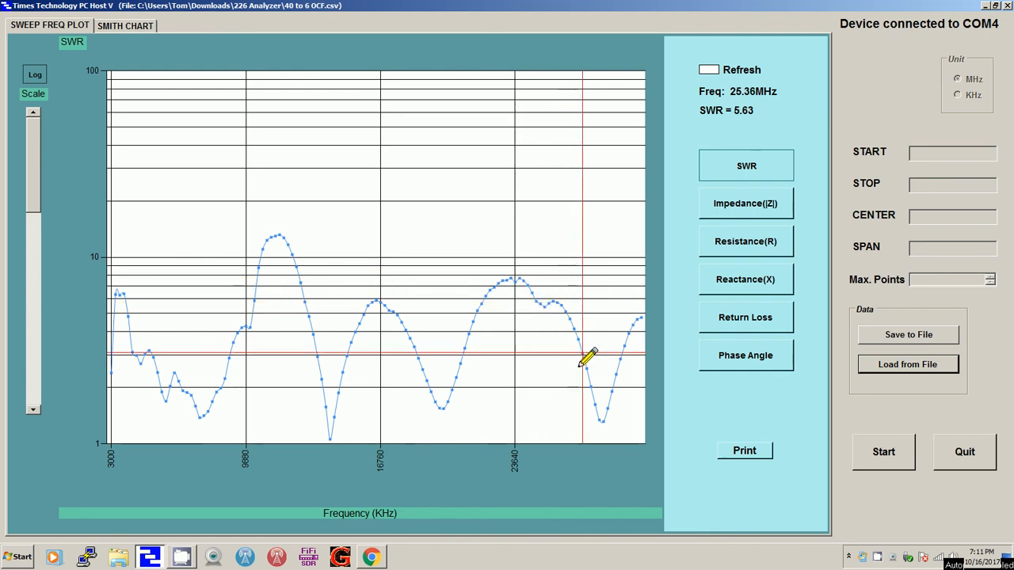
mouse_move(606, 396)
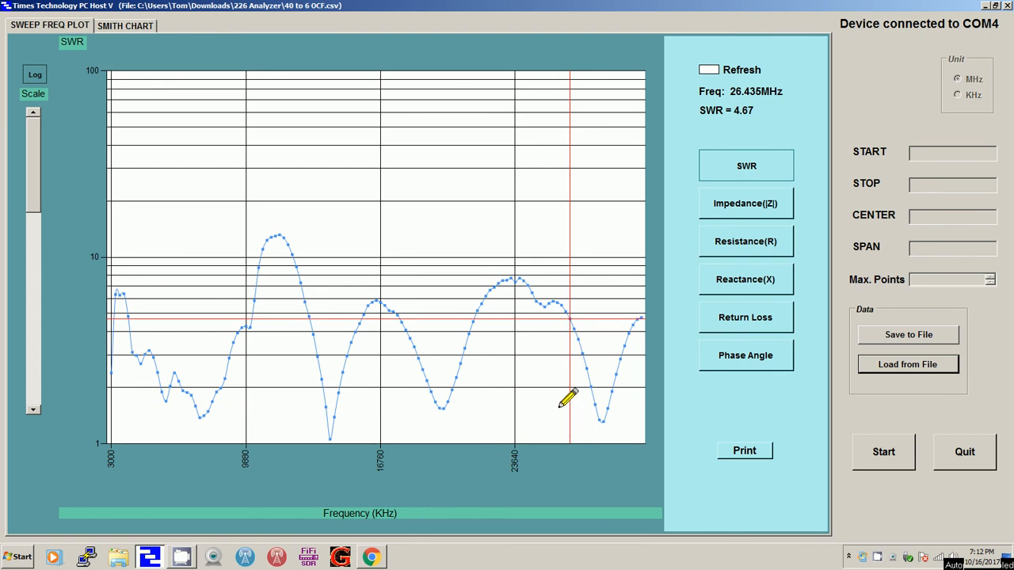
click(246, 428)
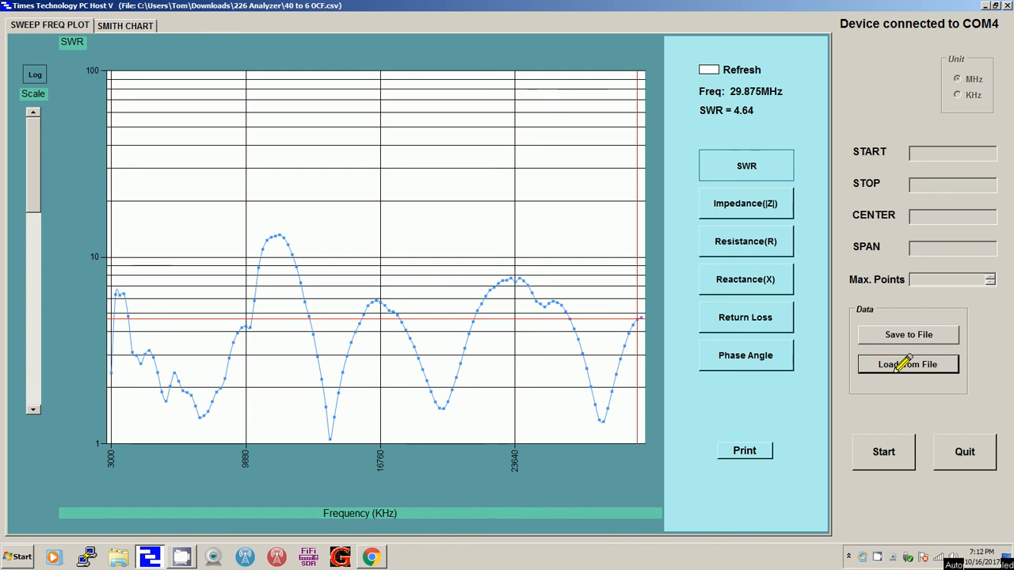
Load Slinky 1.csv from the 226 Analyzer folder back into the SWR plot.
click(907, 363)
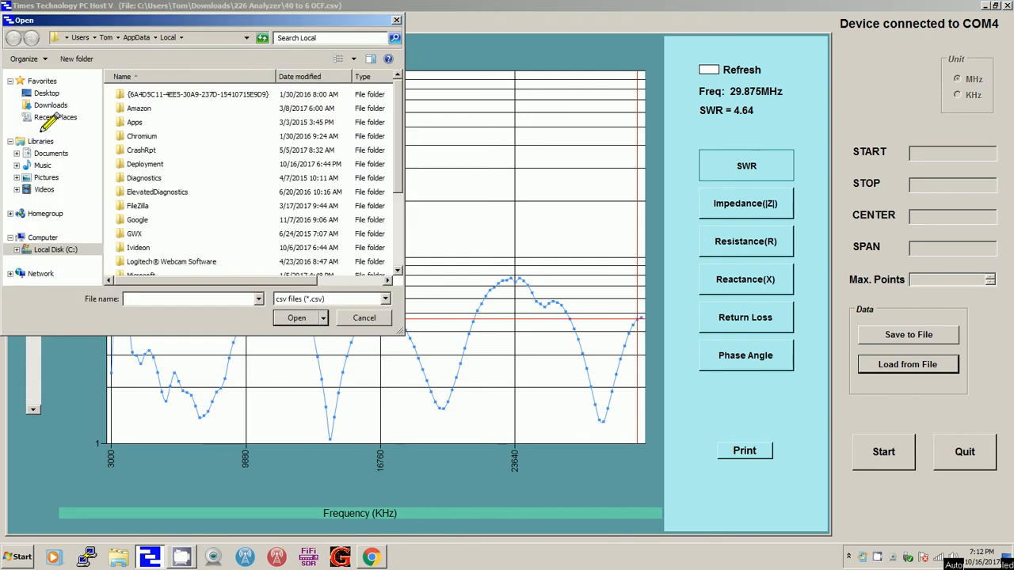
click(56, 117)
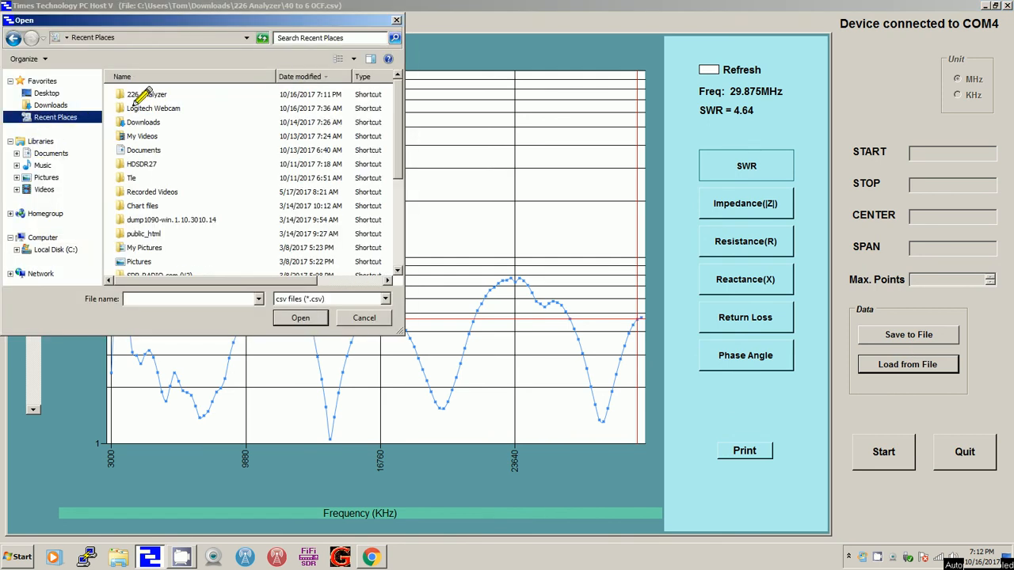
double_click(149, 94)
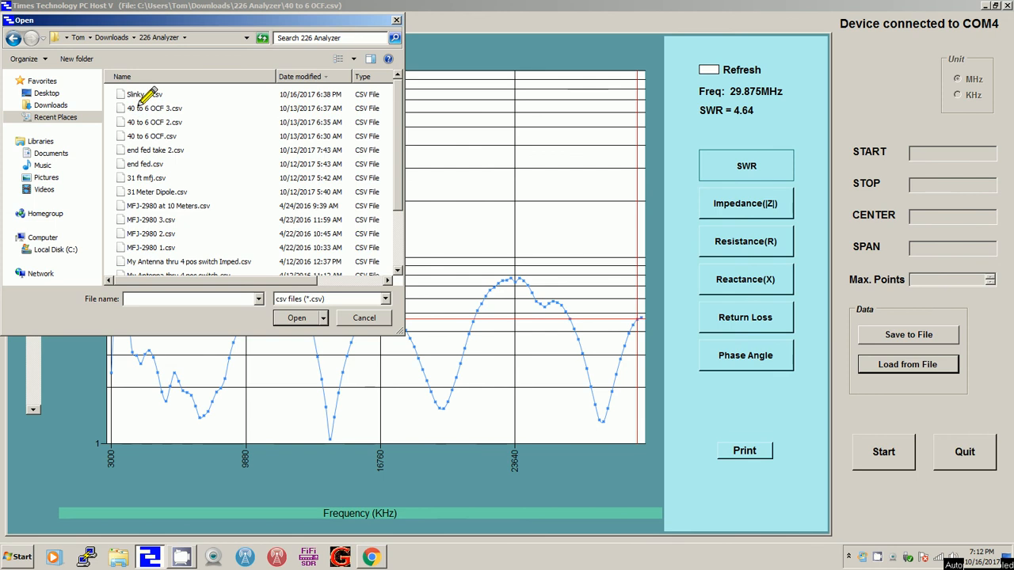
click(144, 94)
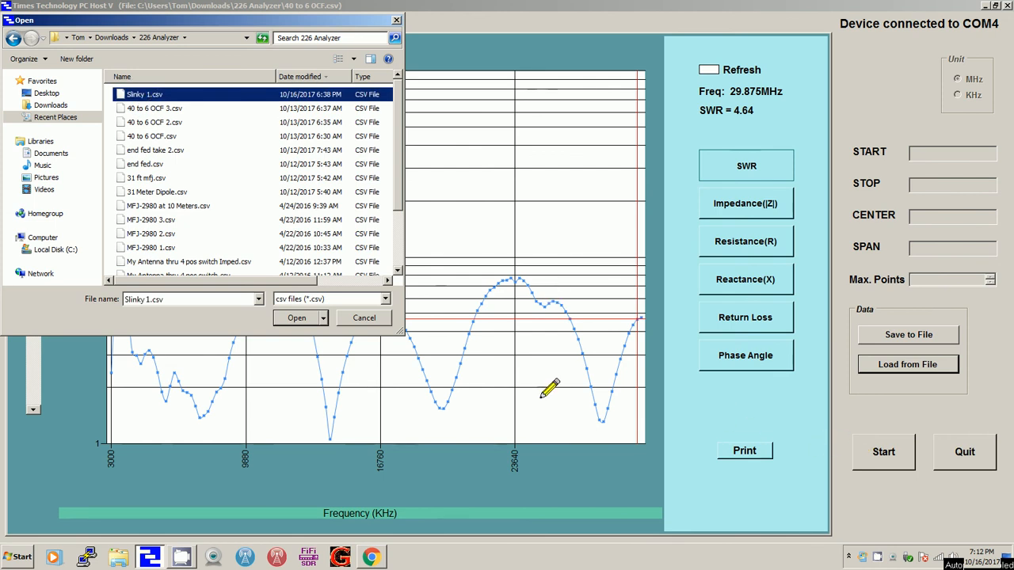
click(296, 317)
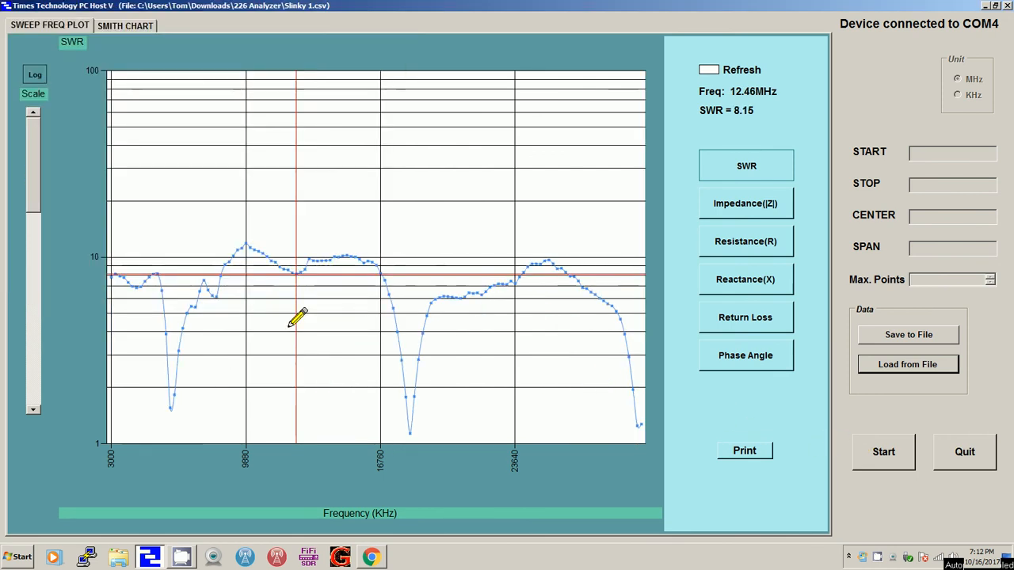